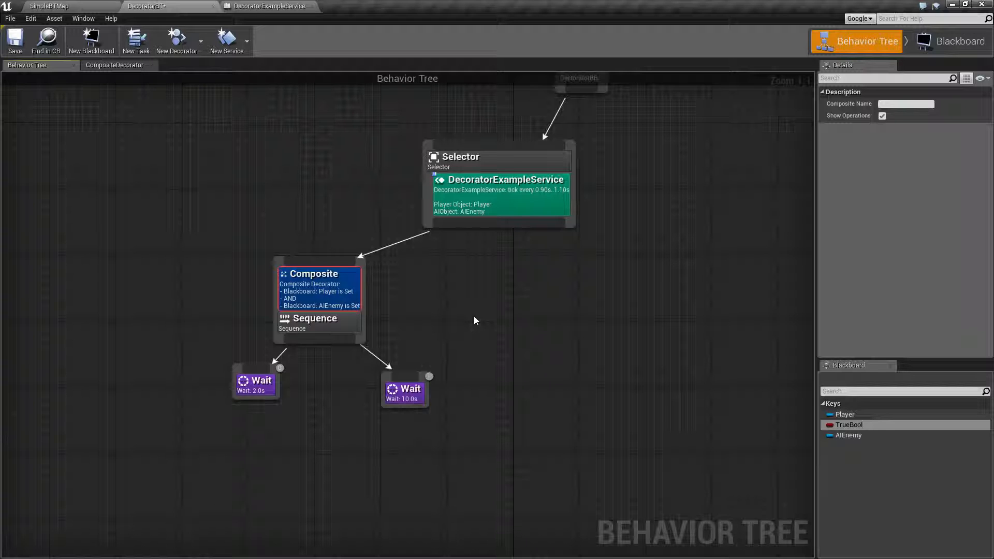
mouse_move(466, 311)
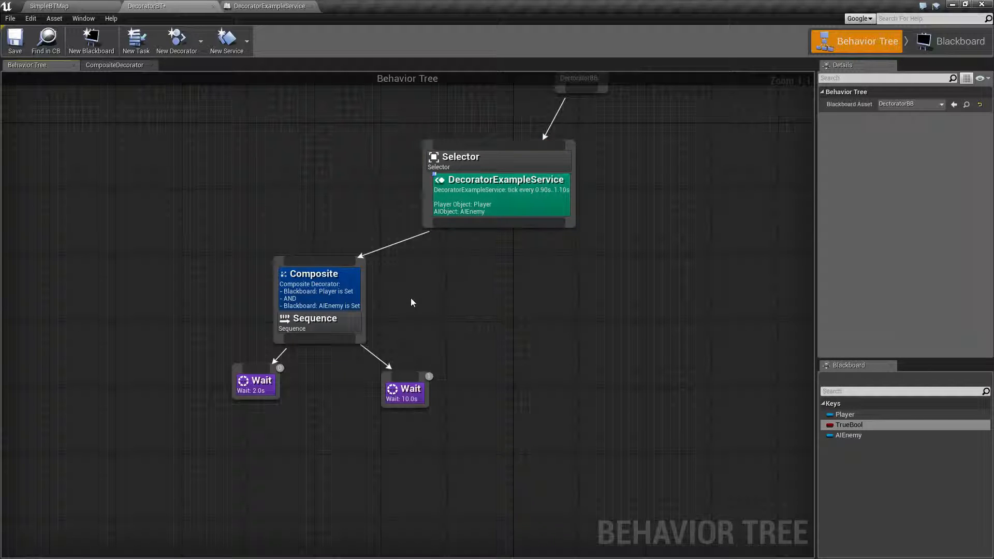
mouse_move(400, 359)
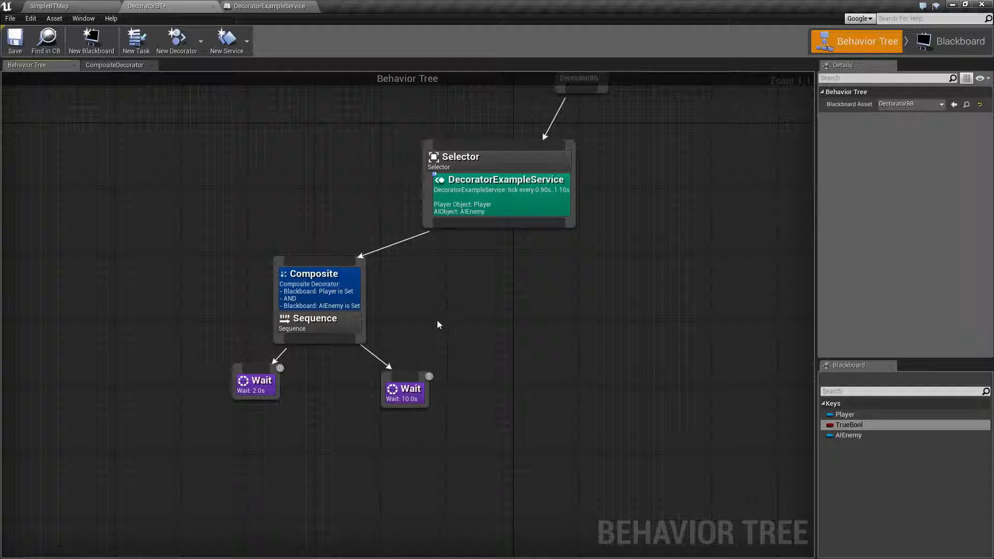
Add a Composite decorator to the 10-second Wait task and select it
click(404, 389)
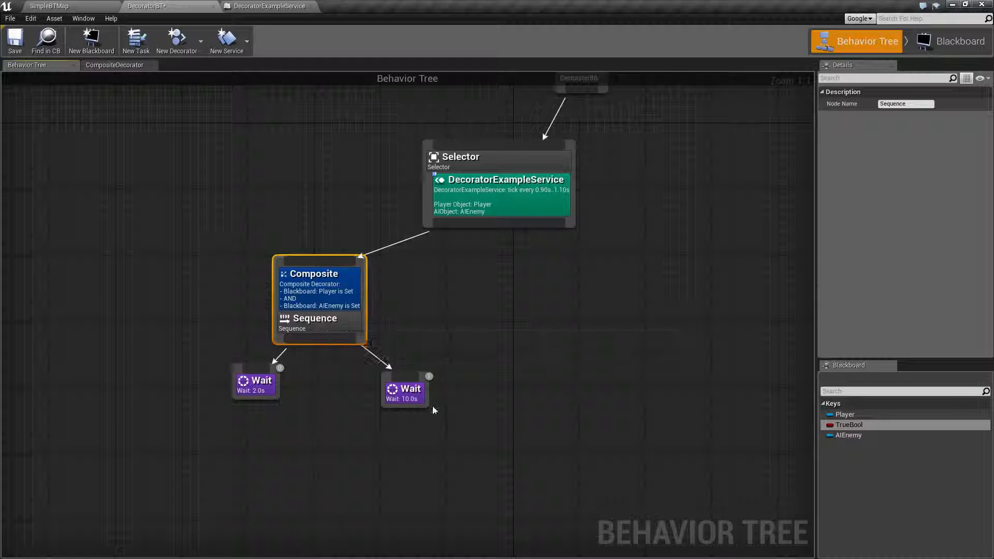
right_click(404, 389)
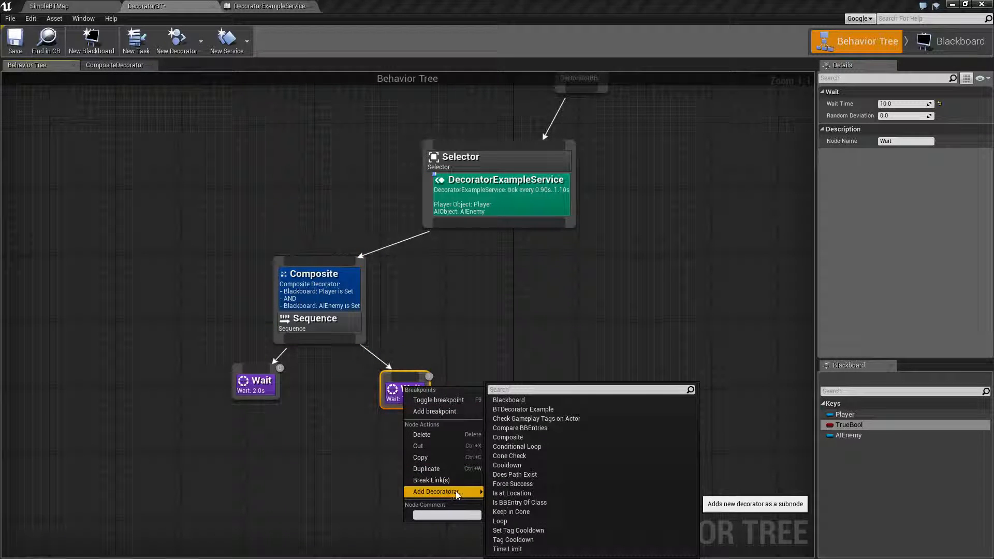
click(508, 437)
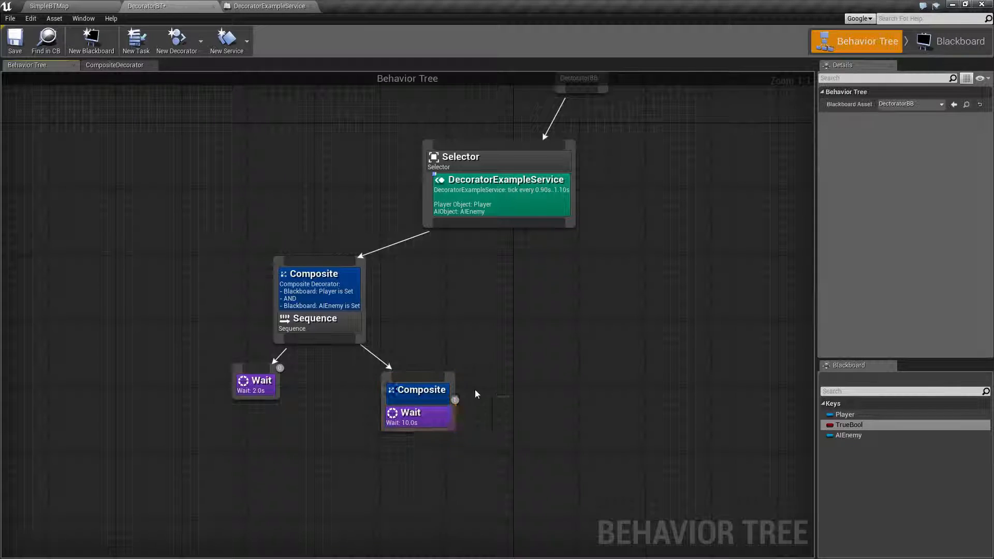
click(417, 390)
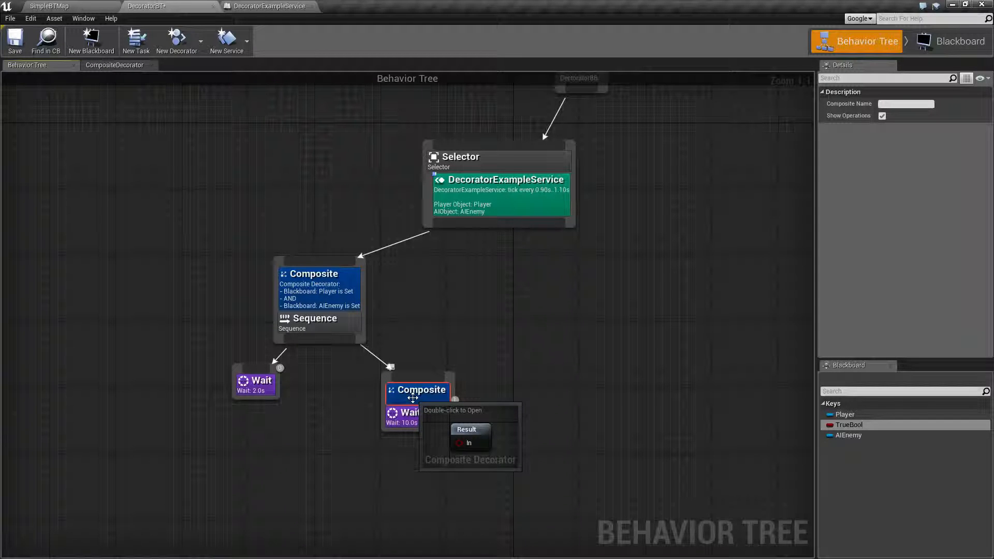
Open the new Composite decorator's logic graph, which holds only a Result node
double_click(417, 390)
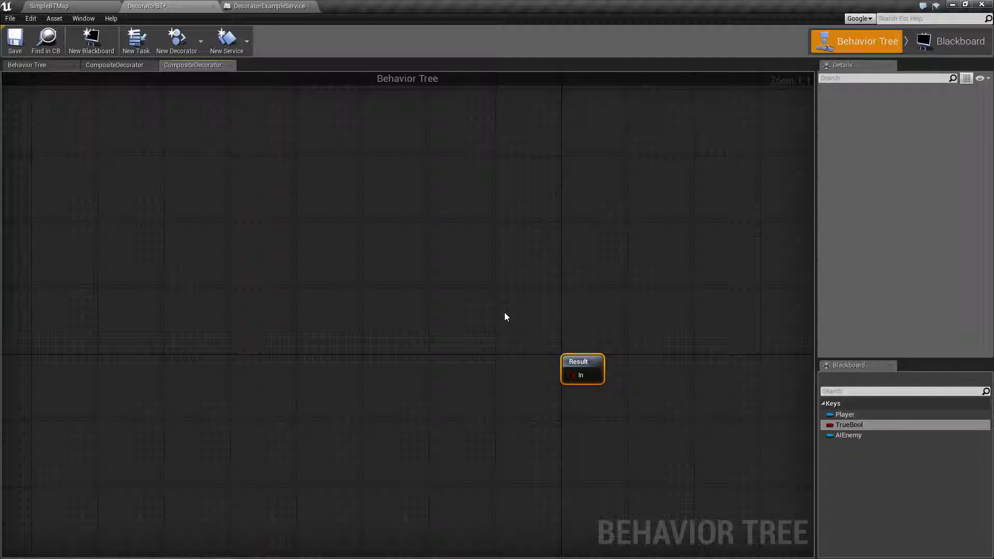
mouse_move(548, 360)
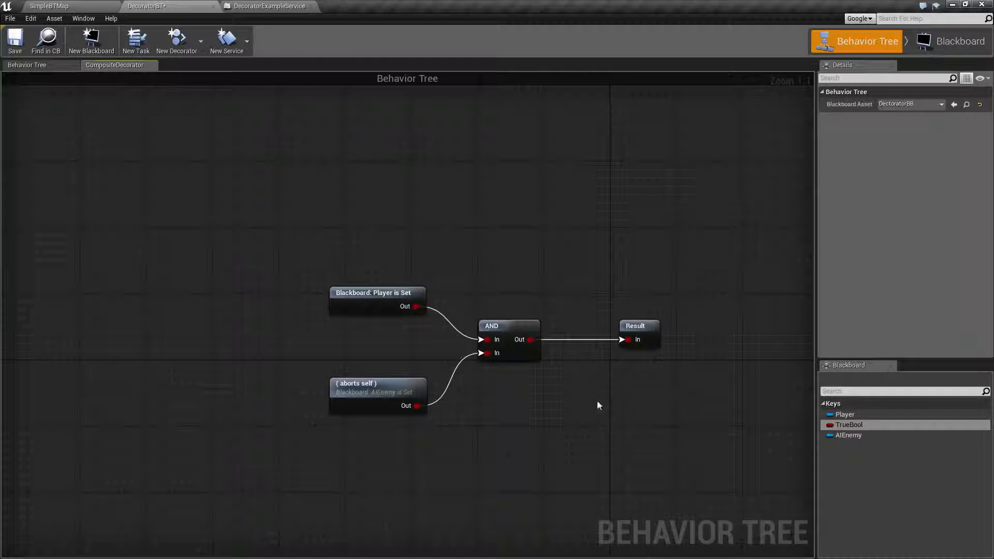
Reopen the original Composite's graph and inspect the Player is Set check's key query options
click(27, 64)
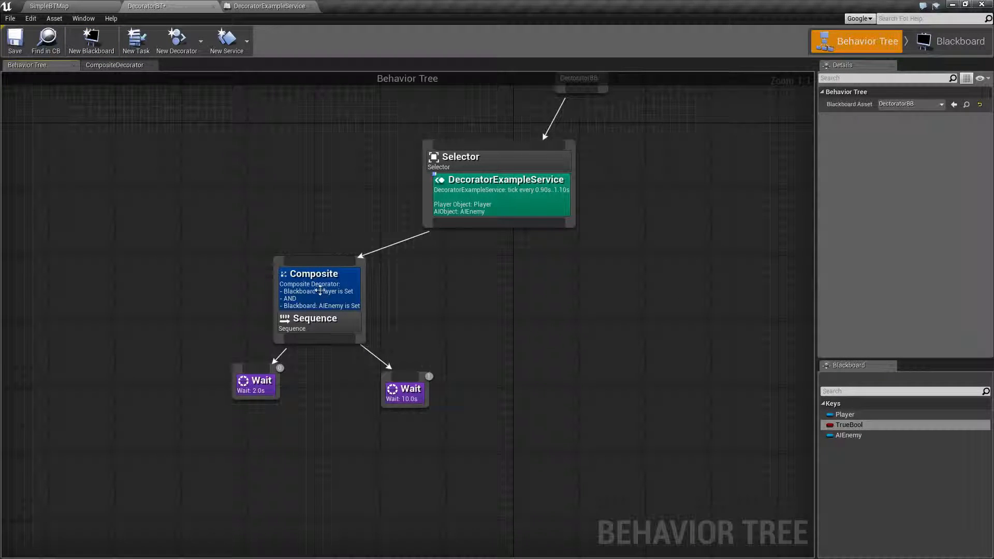
click(114, 65)
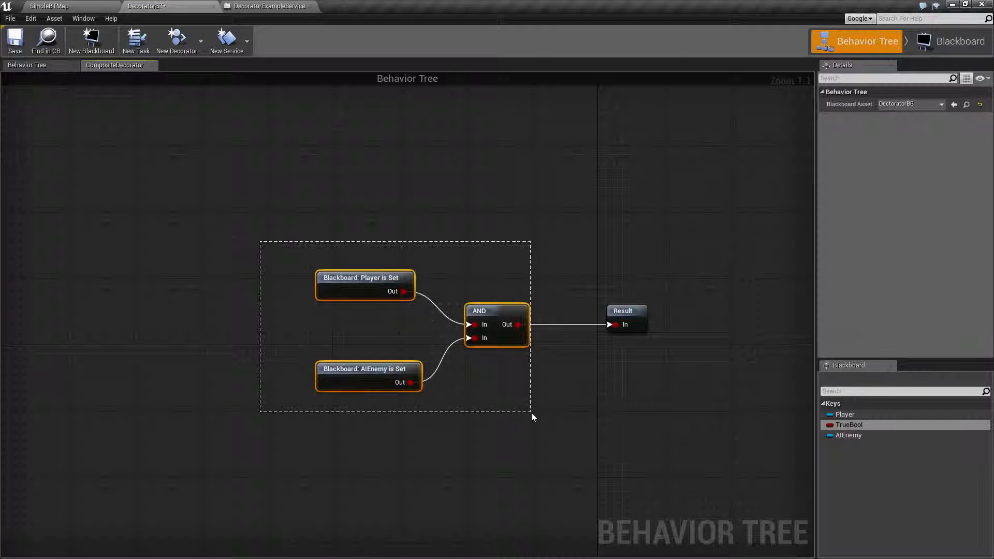
click(361, 278)
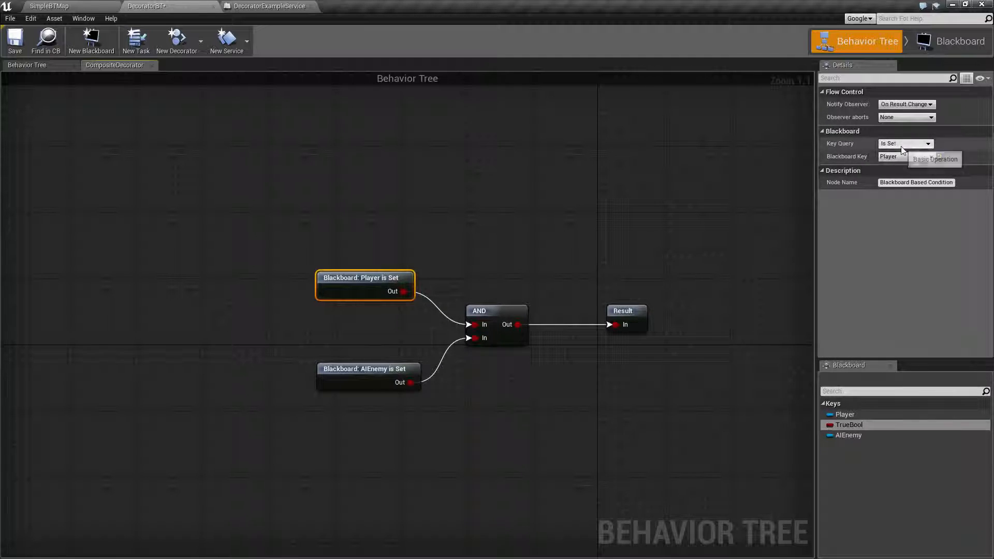
click(364, 368)
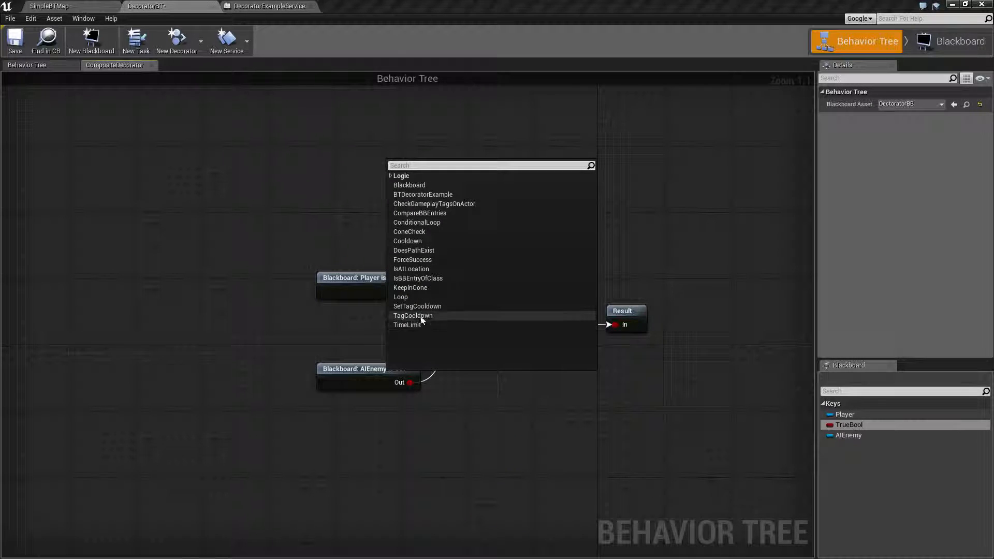
mouse_move(423, 195)
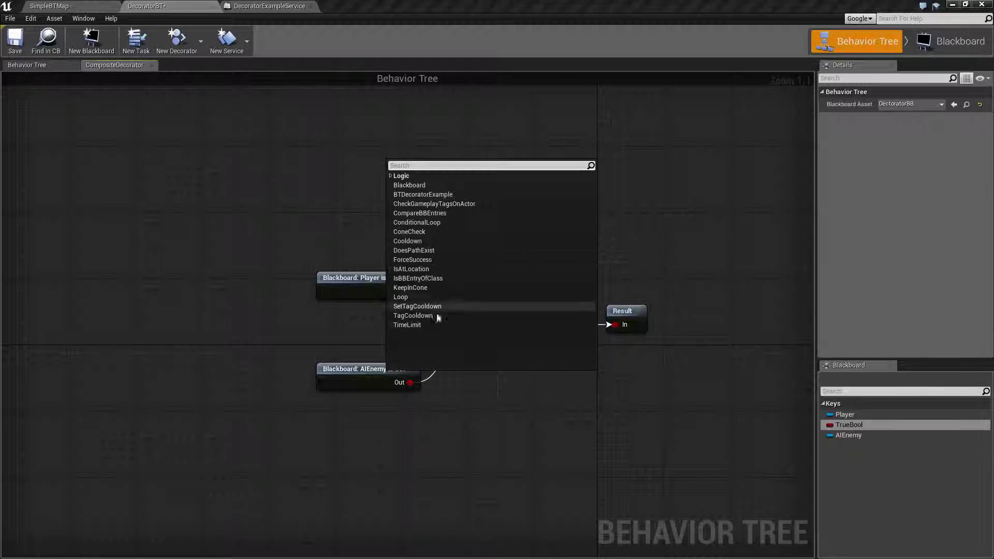
mouse_move(407, 324)
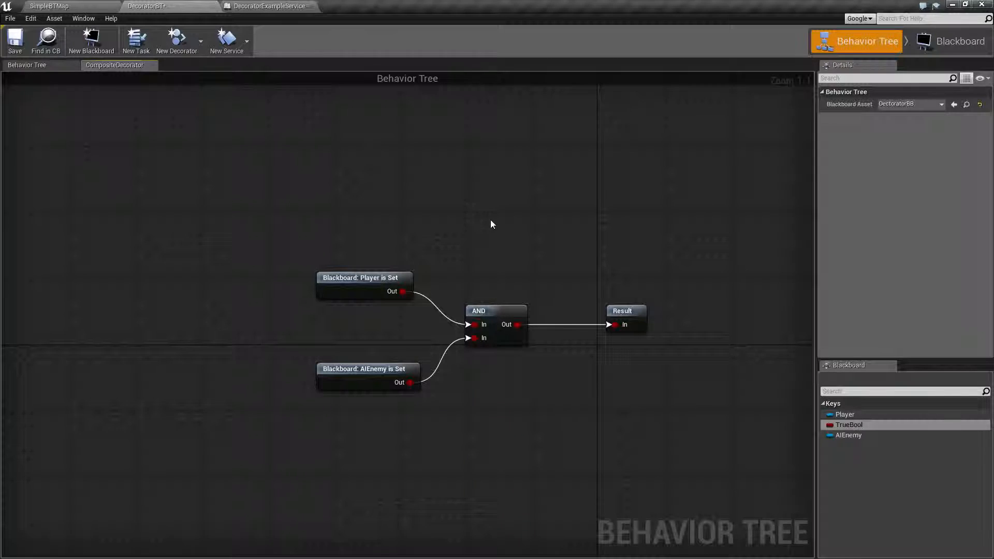
Pan the composite graph view, then return to the main behavior tree
drag(492, 224, 406, 238)
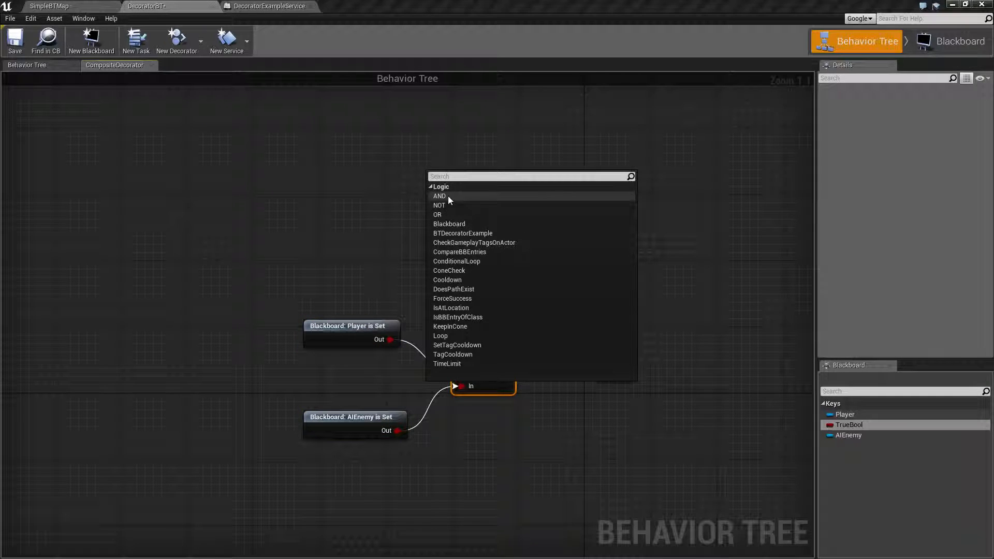
mouse_move(371, 222)
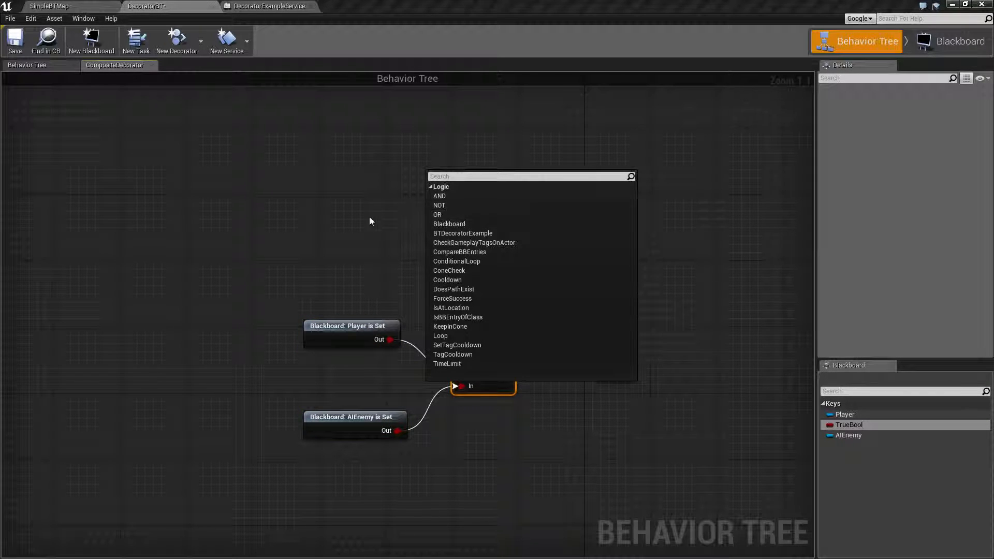
click(439, 196)
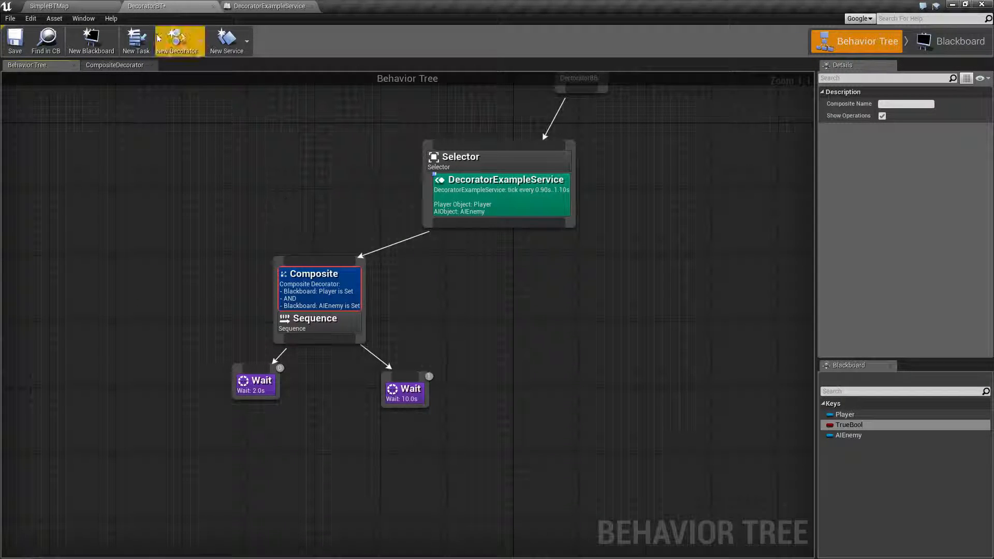
Play SimpleBTMap and watch the DecoratorBT tree run with Player set and AIEnemy None
click(54, 5)
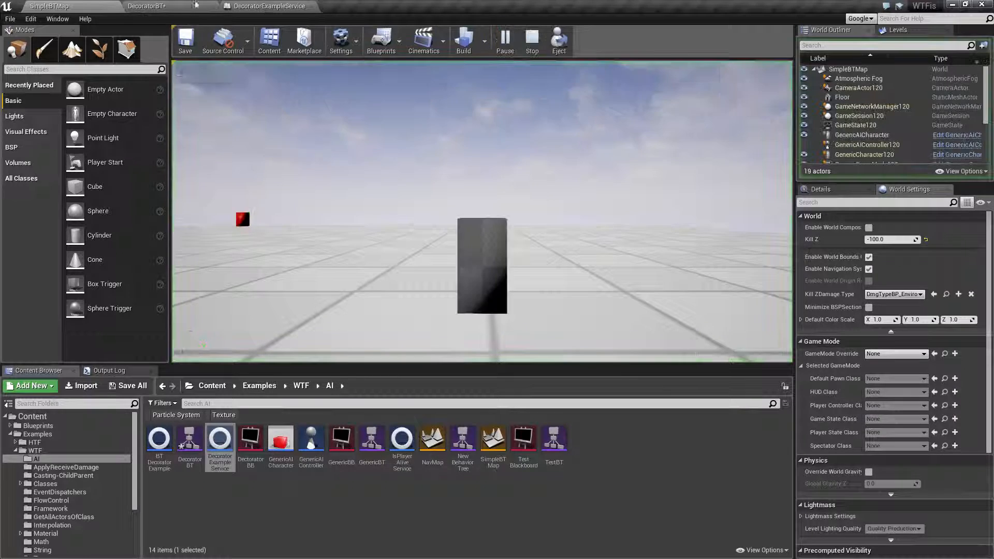
click(267, 5)
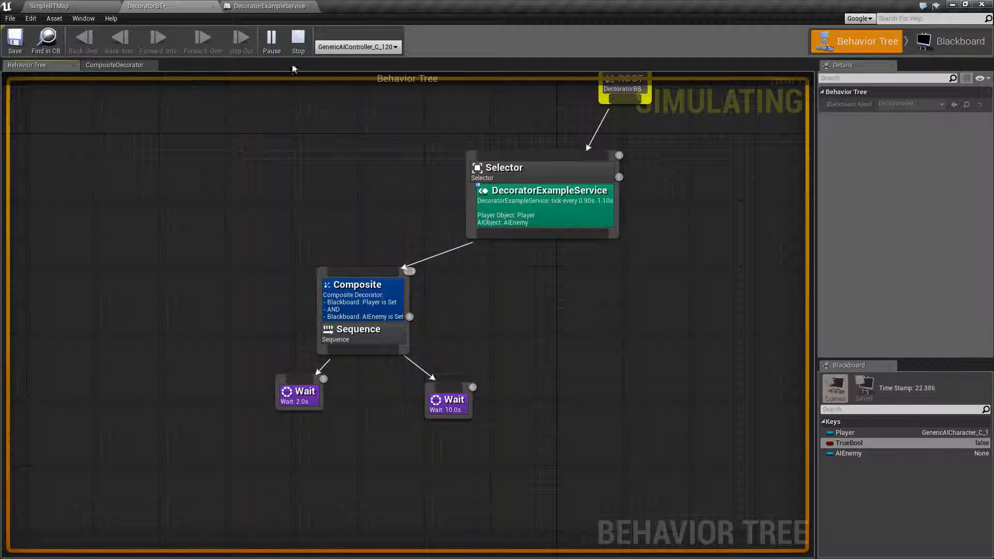
Stop the running simulation and return to the behavior tree tab
click(49, 5)
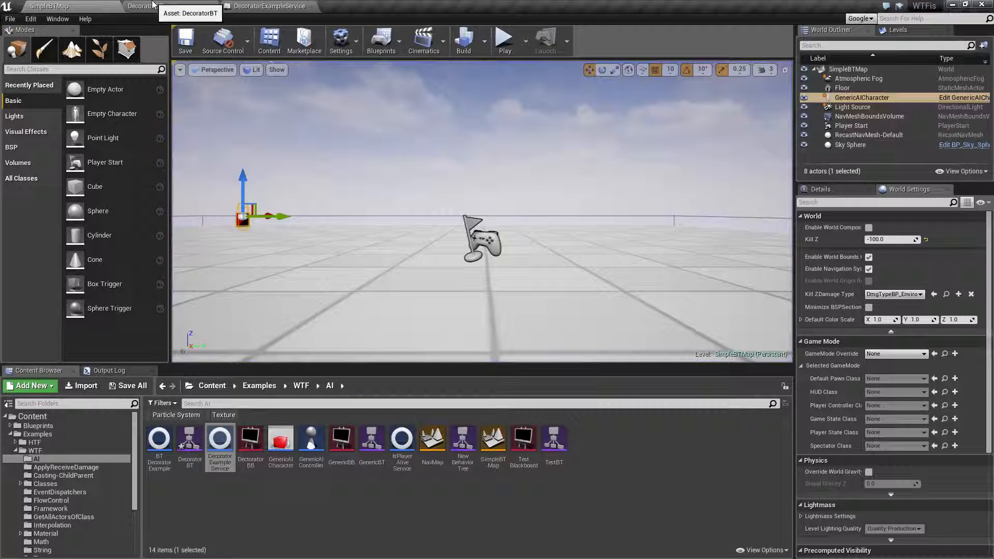
mouse_move(504, 42)
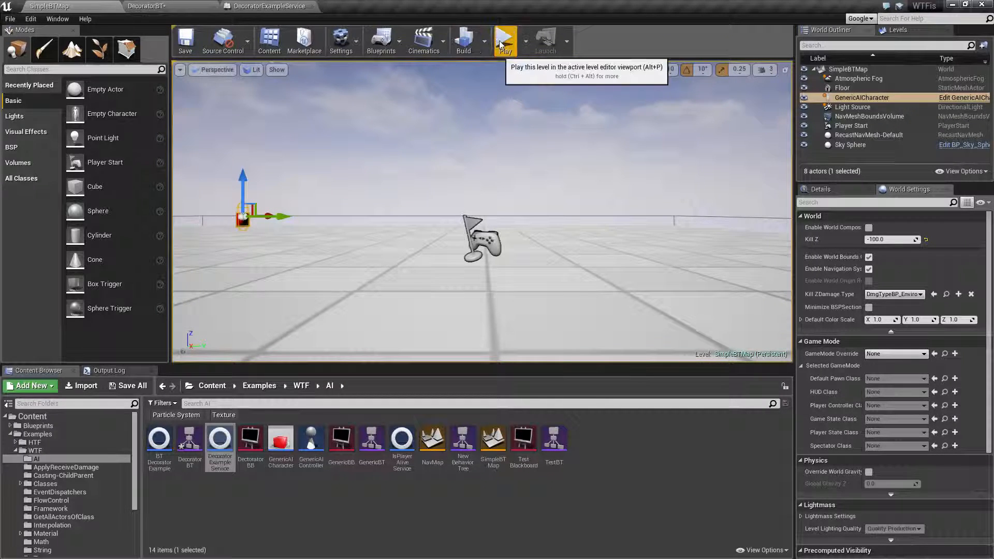
click(268, 5)
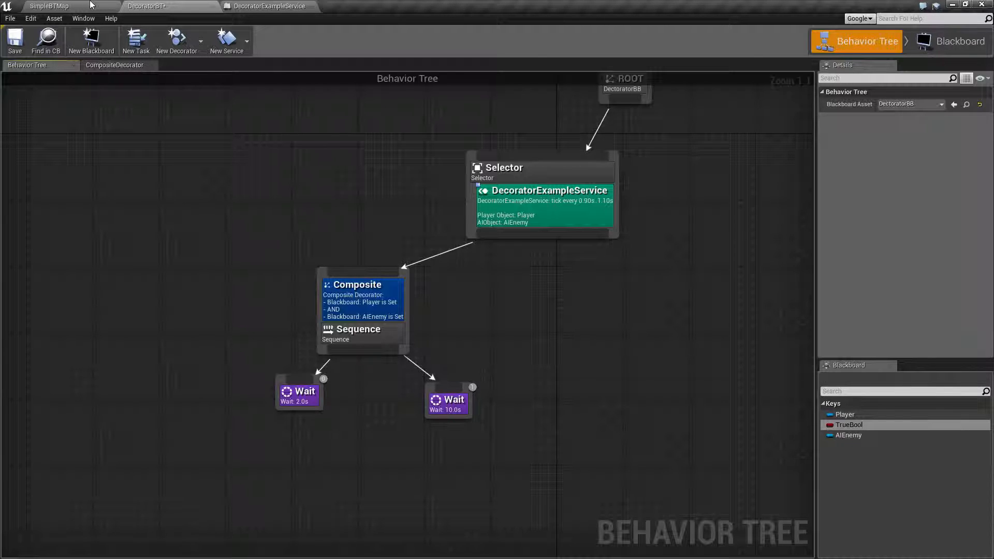
Watch the Composite decorator above the Sequence during the new Play session
click(51, 6)
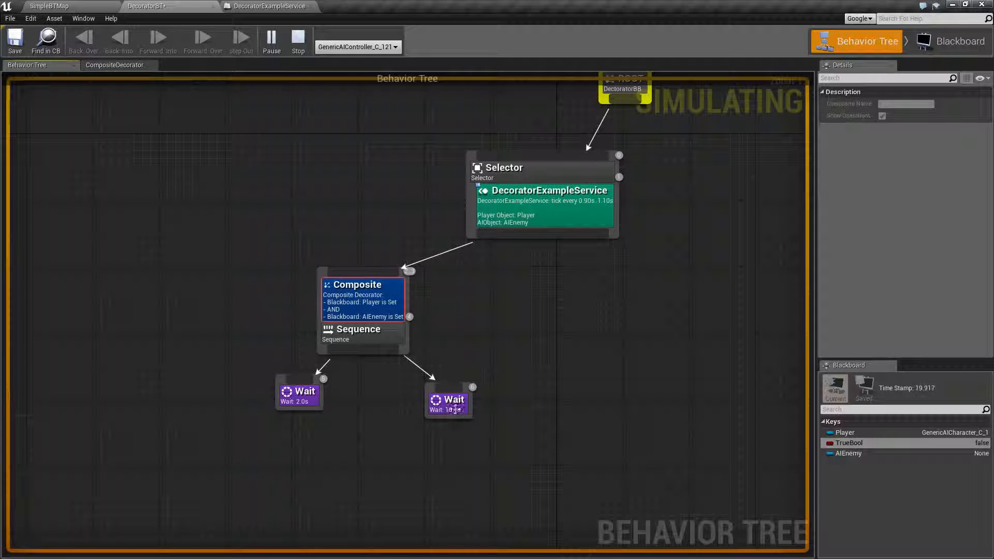
mouse_move(358, 334)
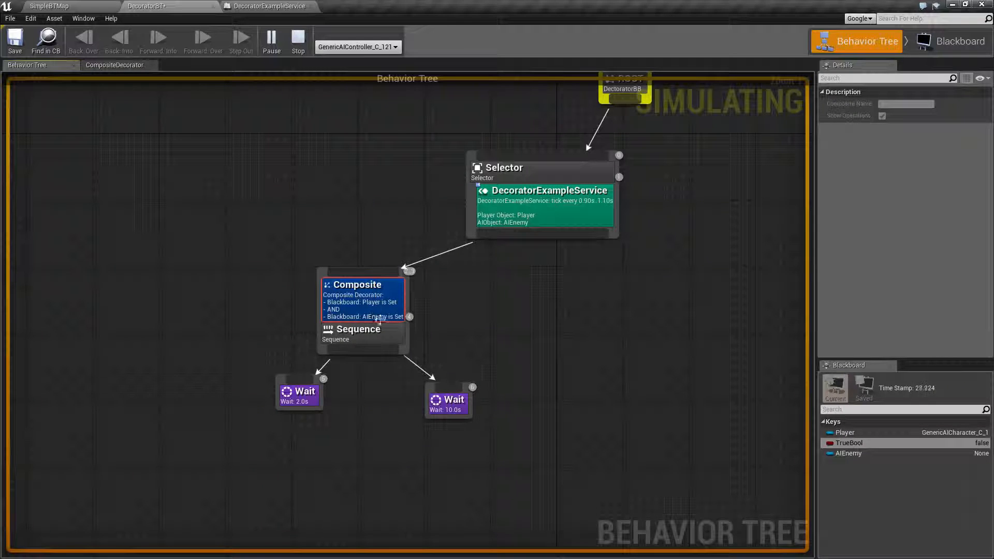
Reopen the Composite decorator's graph and select the Player is Set check
click(297, 40)
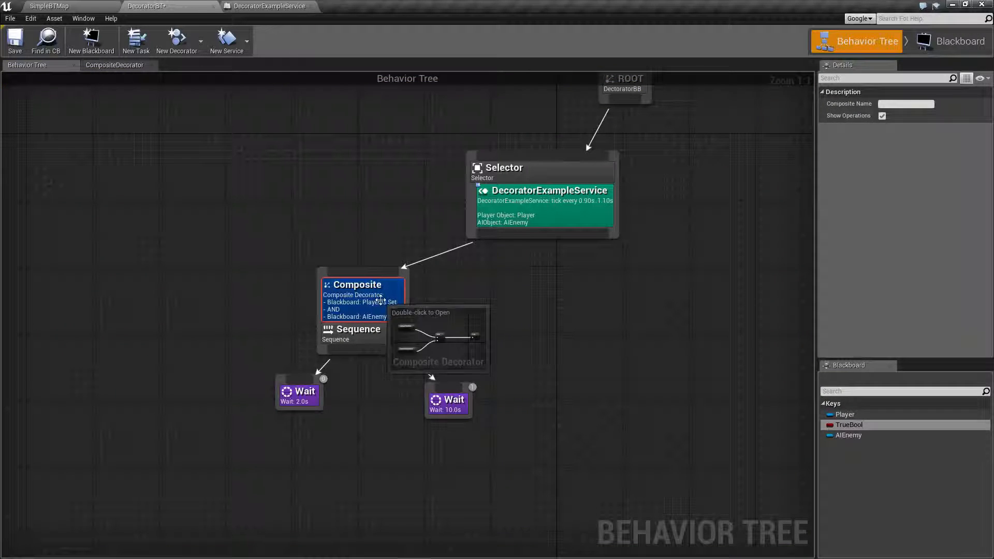
mouse_move(905, 172)
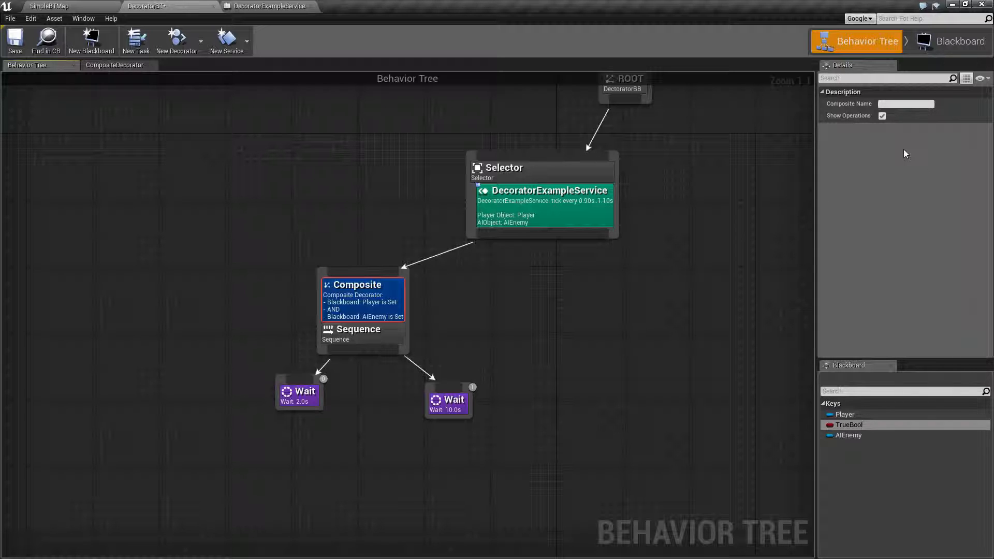
click(115, 65)
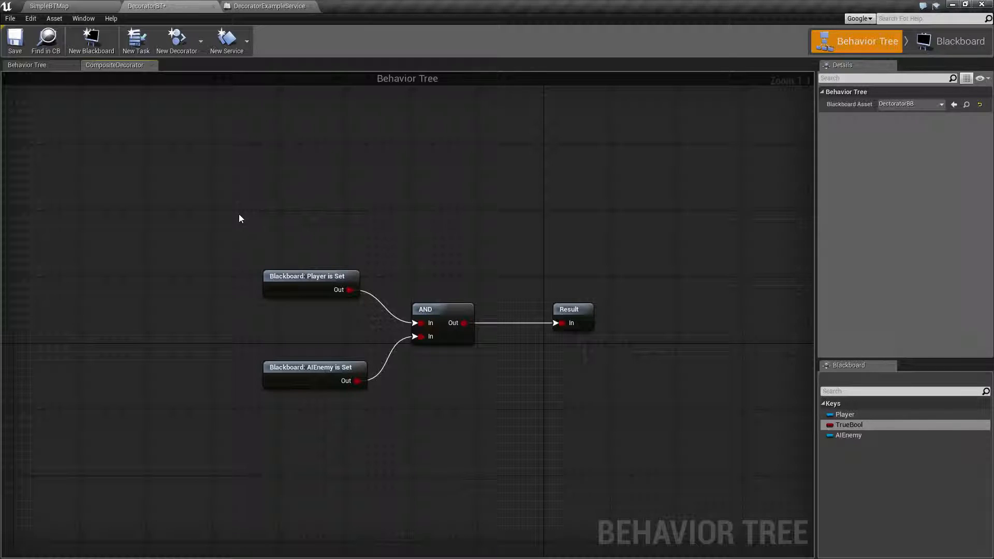
click(311, 367)
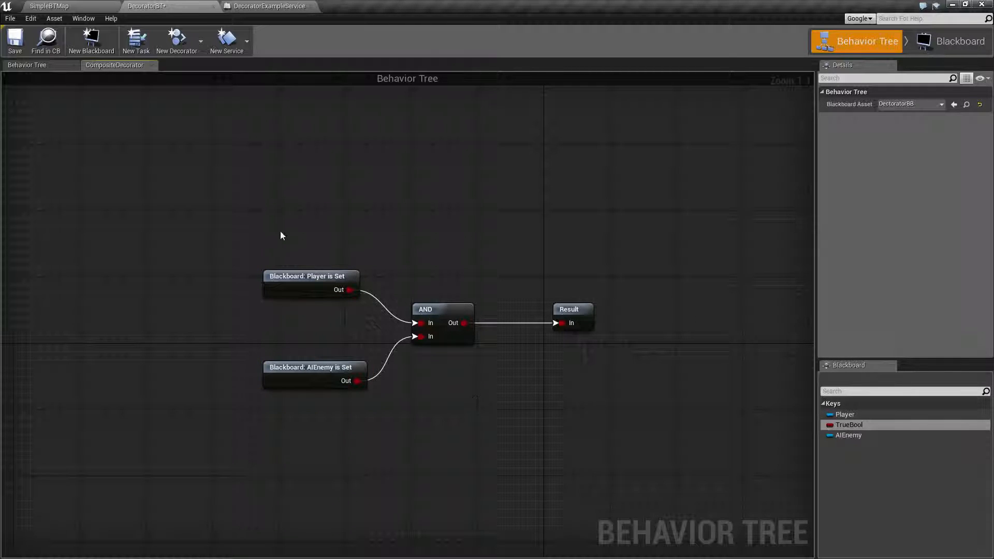
click(310, 276)
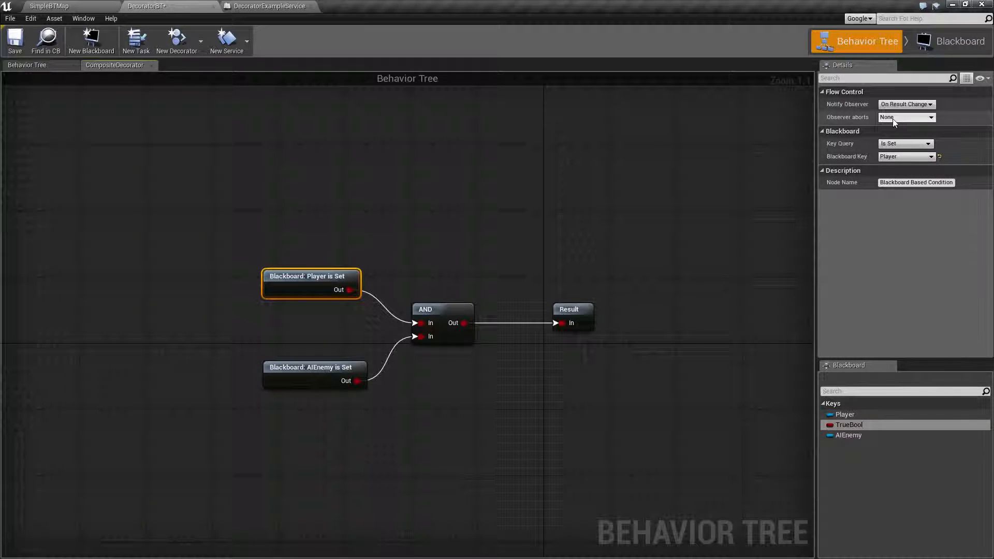
Inspect the observer abort options and add a Cooldown node to the graph
click(906, 118)
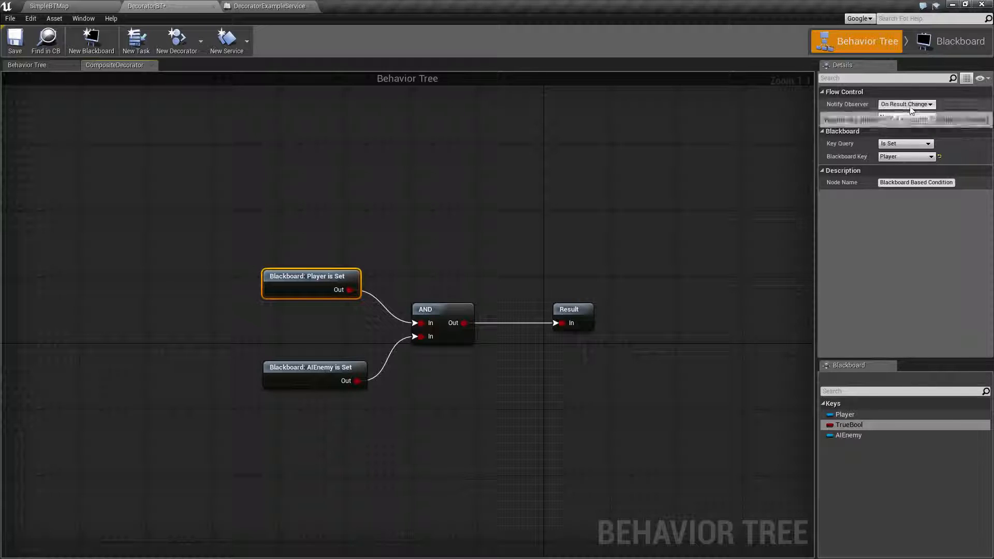
click(905, 118)
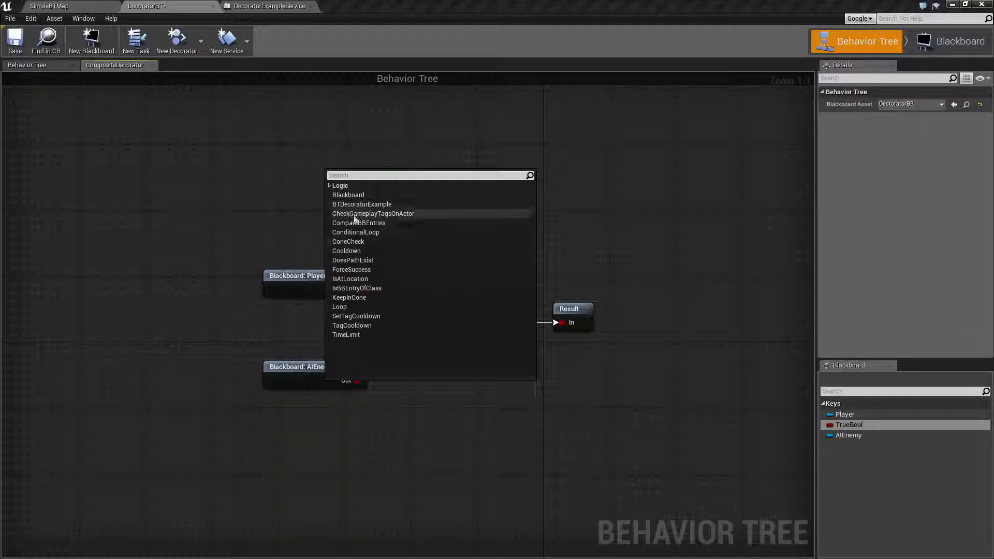
click(346, 250)
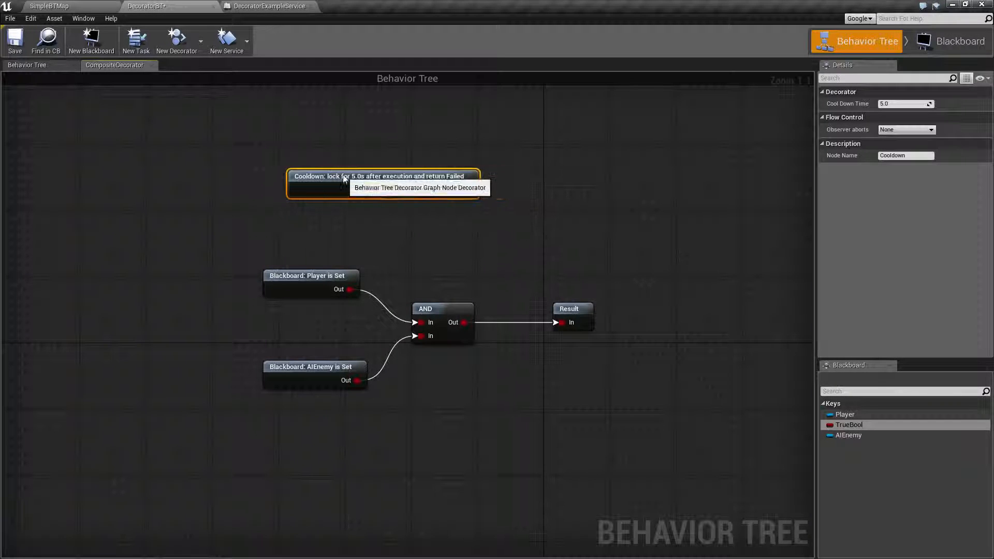
click(906, 129)
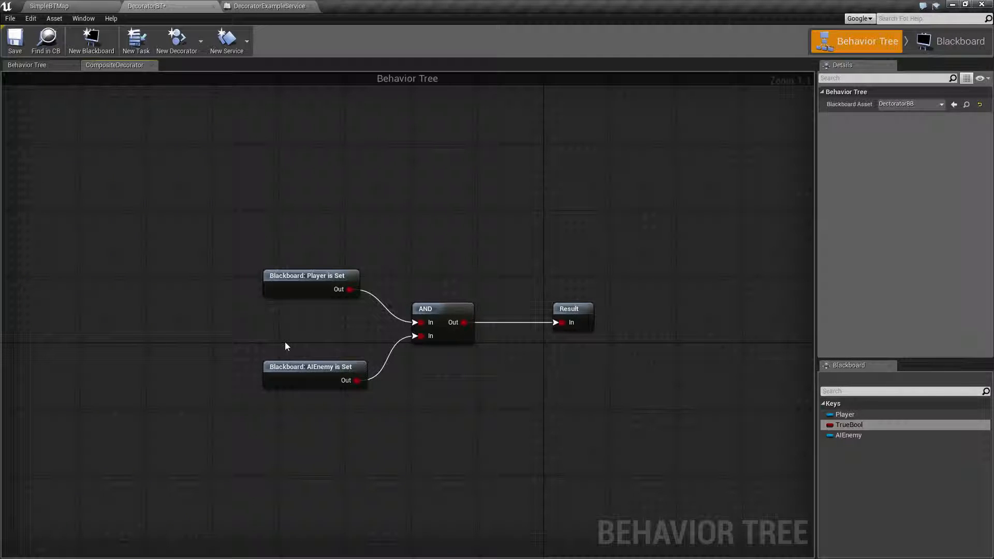
Set the AIEnemy is Set check's Observer aborts option to Self
click(311, 367)
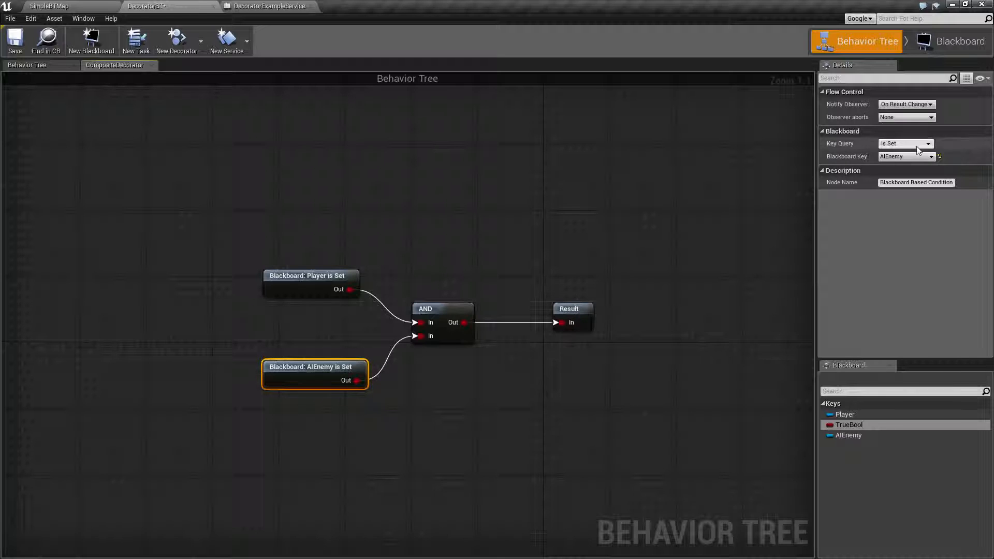
mouse_move(906, 104)
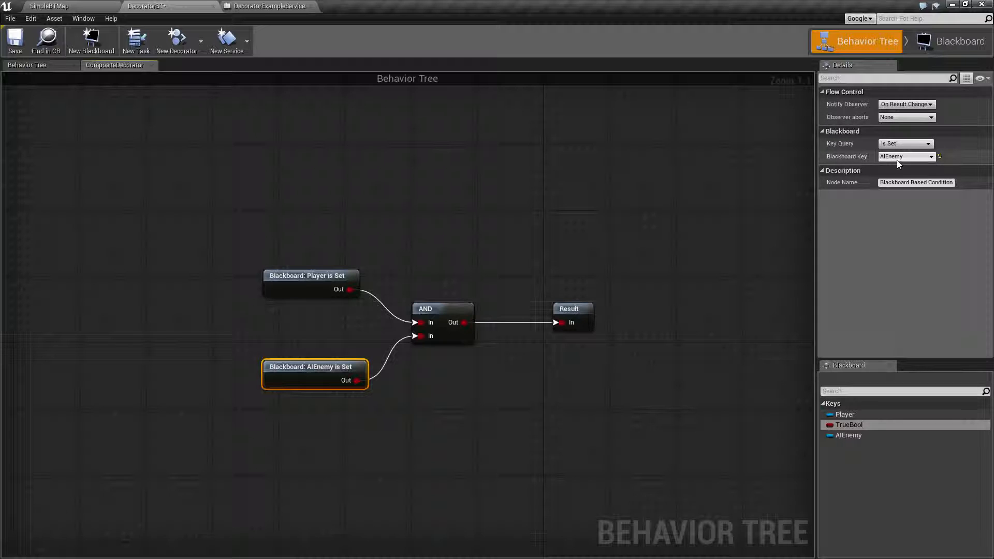
click(905, 117)
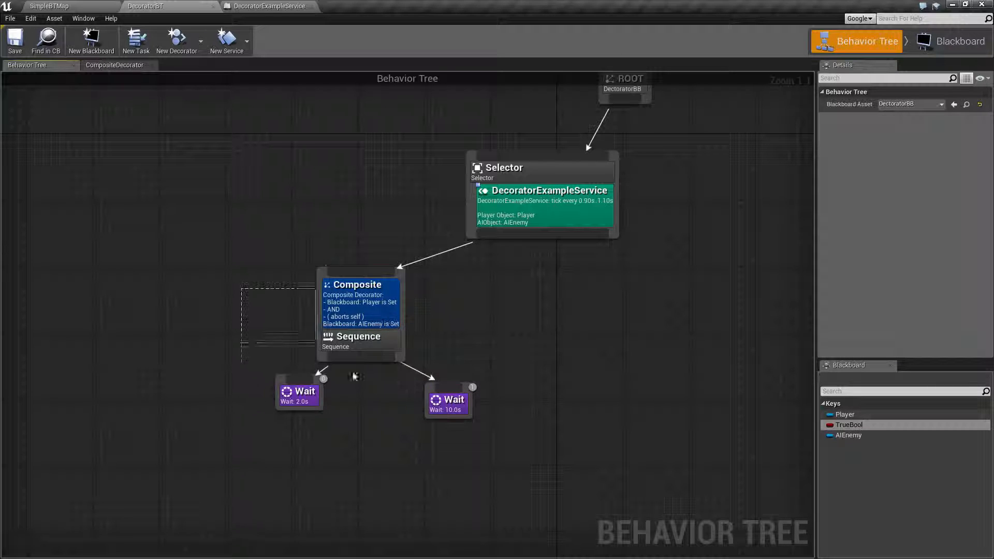
click(358, 284)
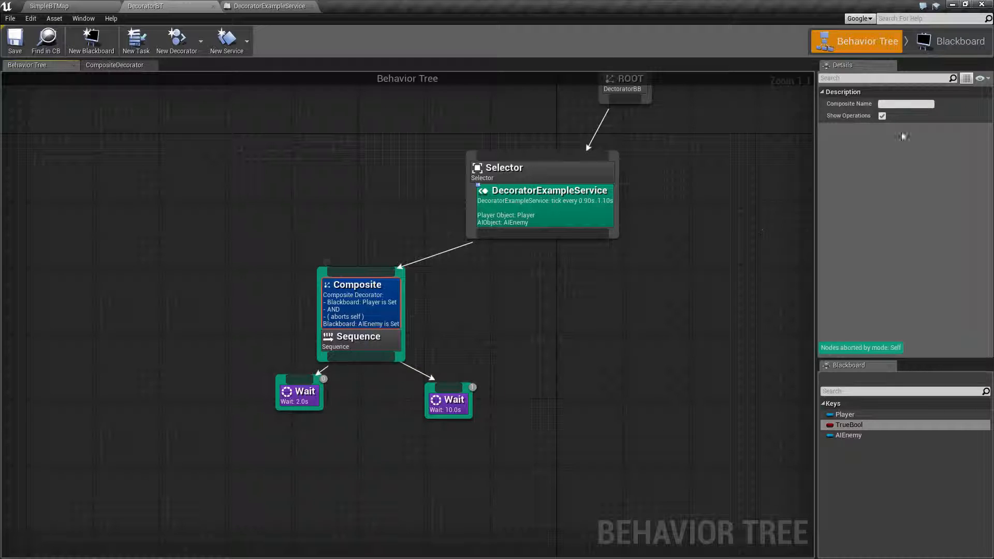
mouse_move(882, 116)
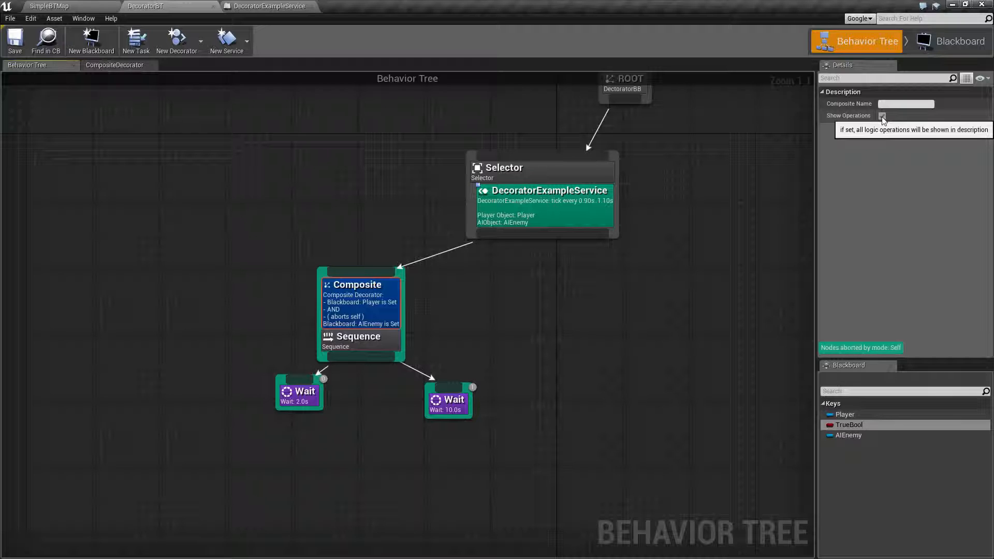
click(881, 116)
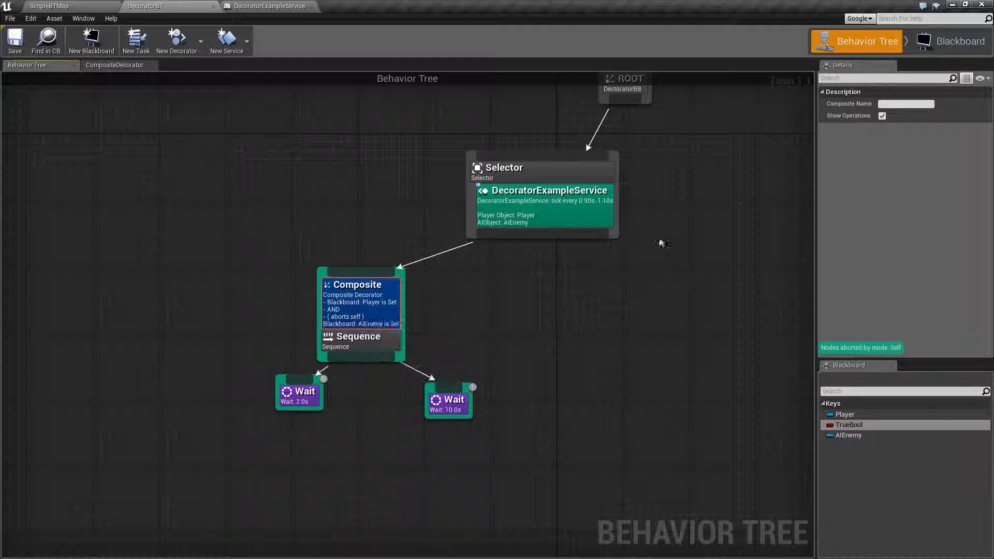
click(882, 115)
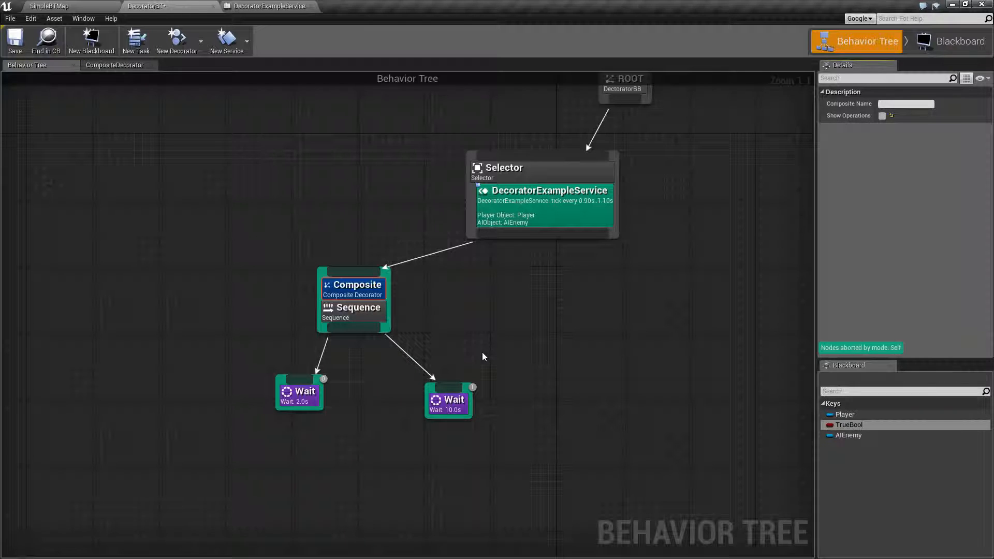
mouse_move(732, 243)
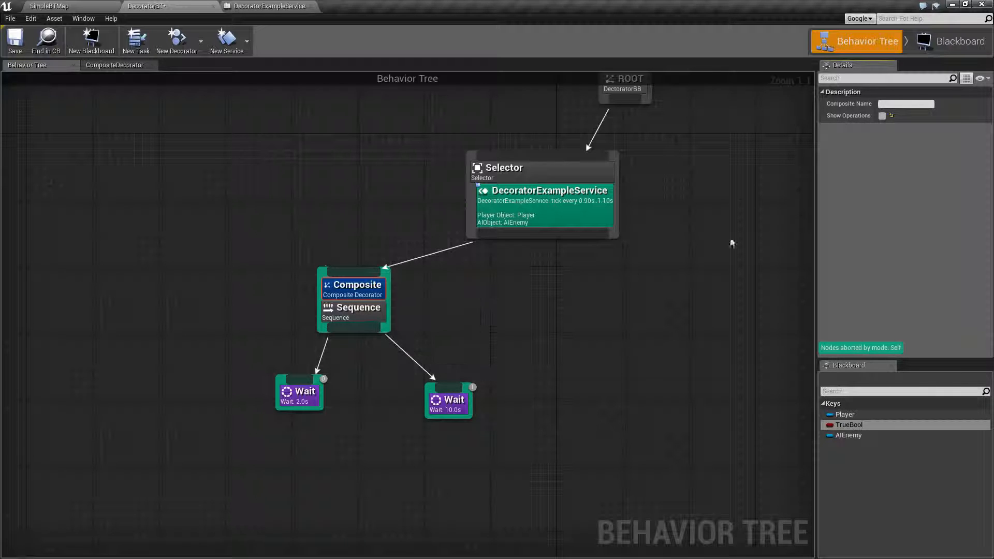
click(882, 115)
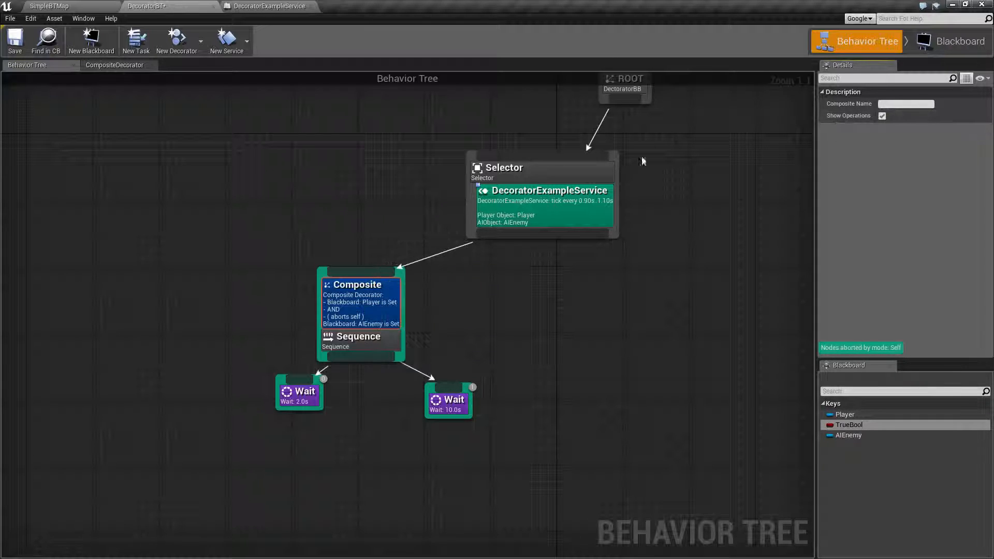
click(543, 206)
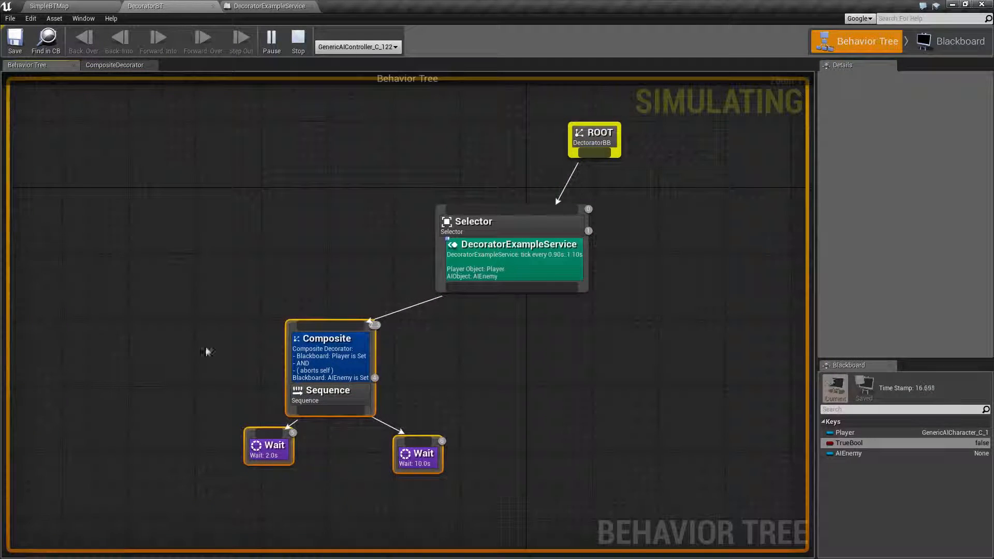
Stop the behavior tree simulation after watching the Blackboard values
click(330, 348)
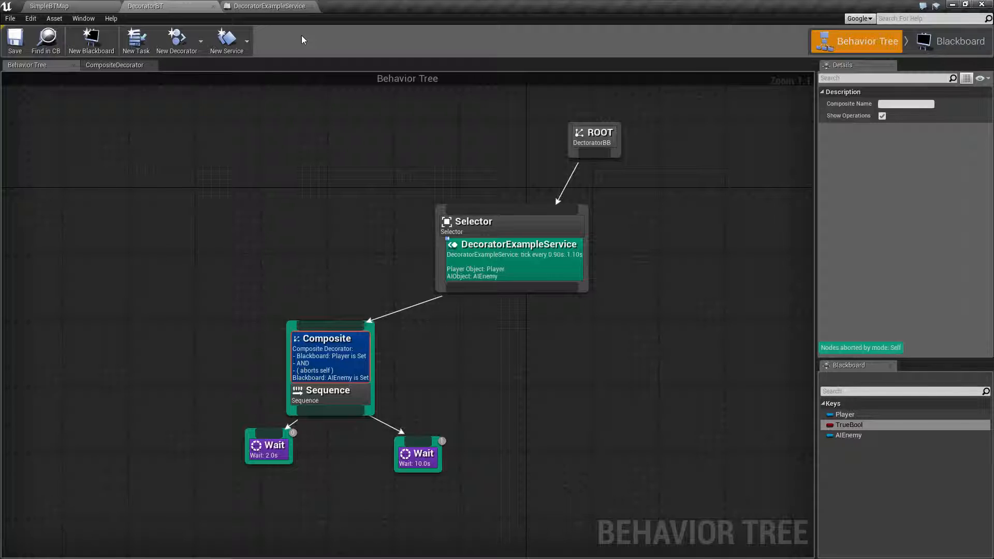
mouse_move(327, 361)
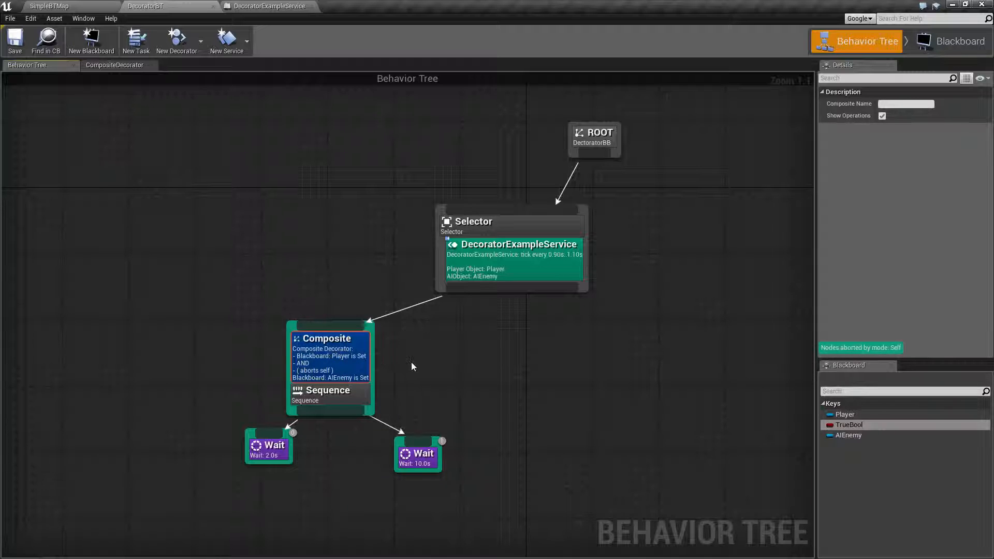
Reopen the Composite decorator graph showing Player is Set AND AIEnemy is Set feeding Result
click(115, 65)
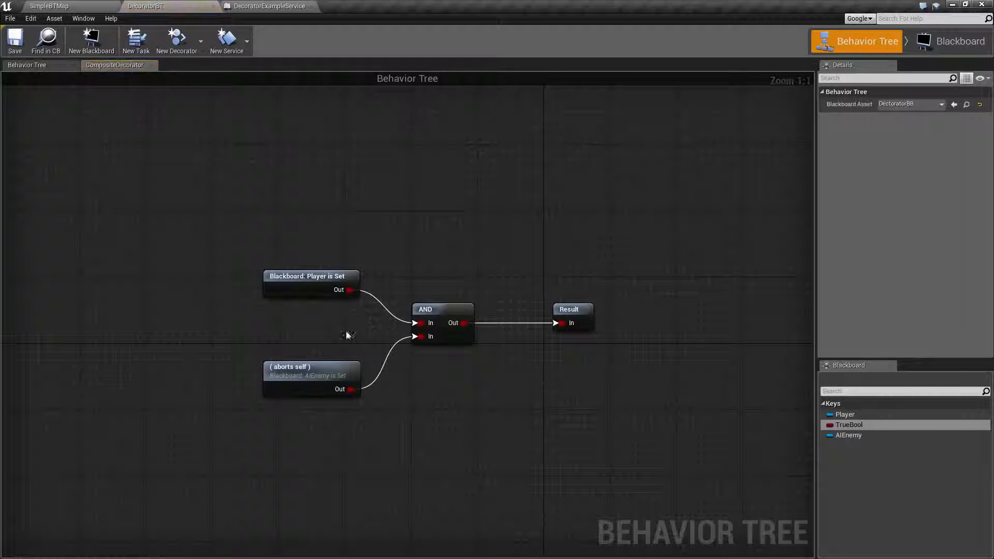
mouse_move(317, 220)
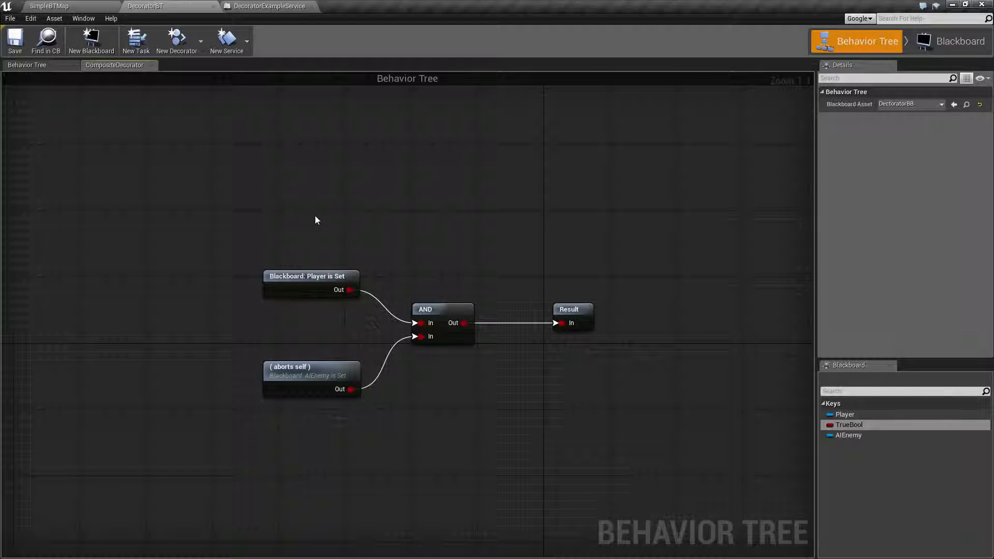
mouse_move(411, 242)
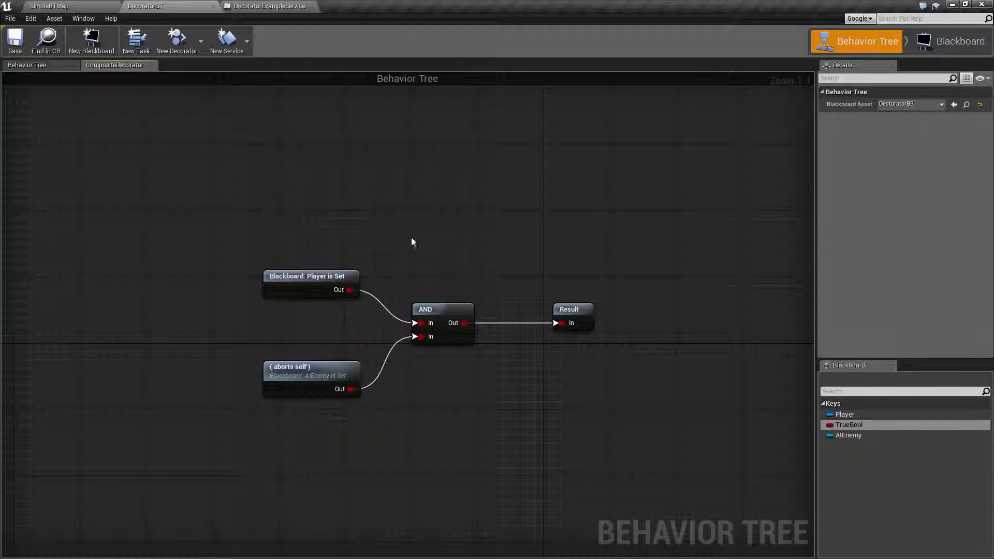
mouse_move(27, 64)
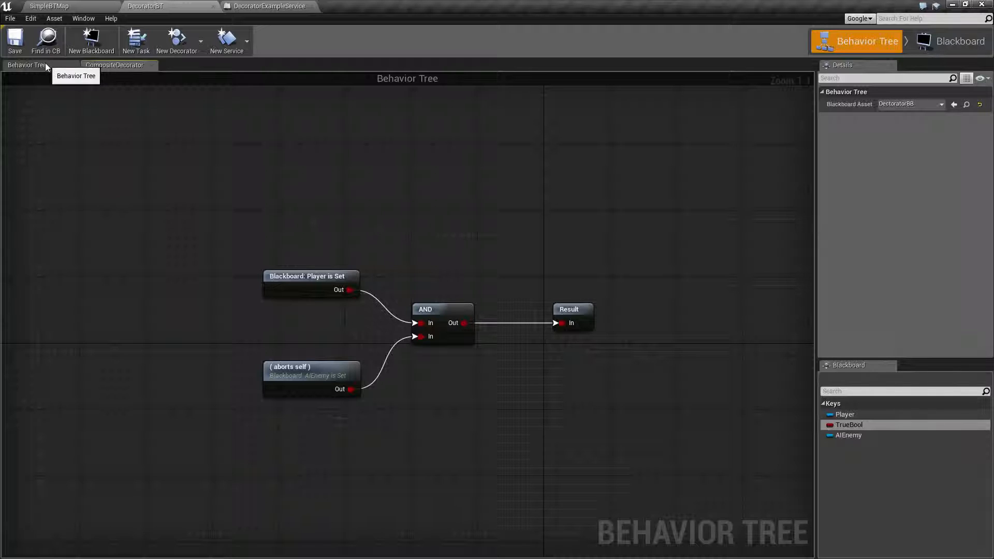